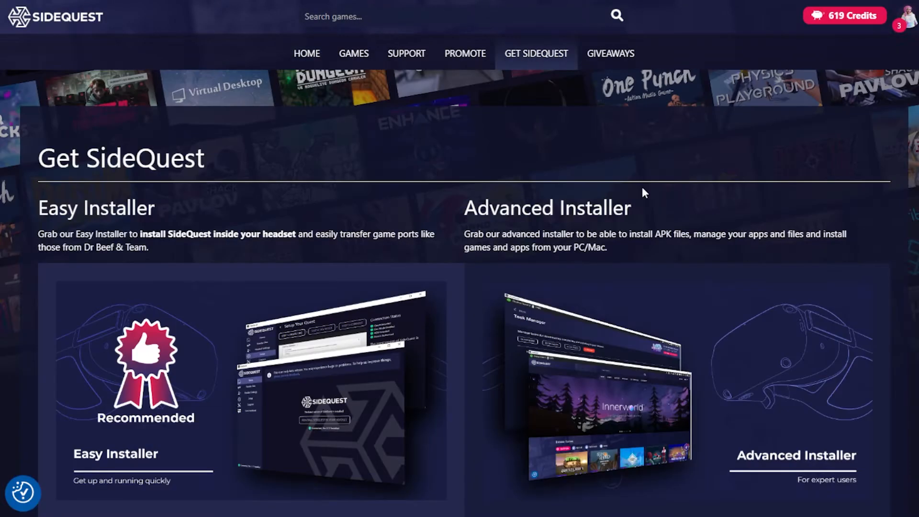
# Step: Scroll through the setup instructions and connect the Quest 2 so its battery level shows
pyautogui.scroll(-3)
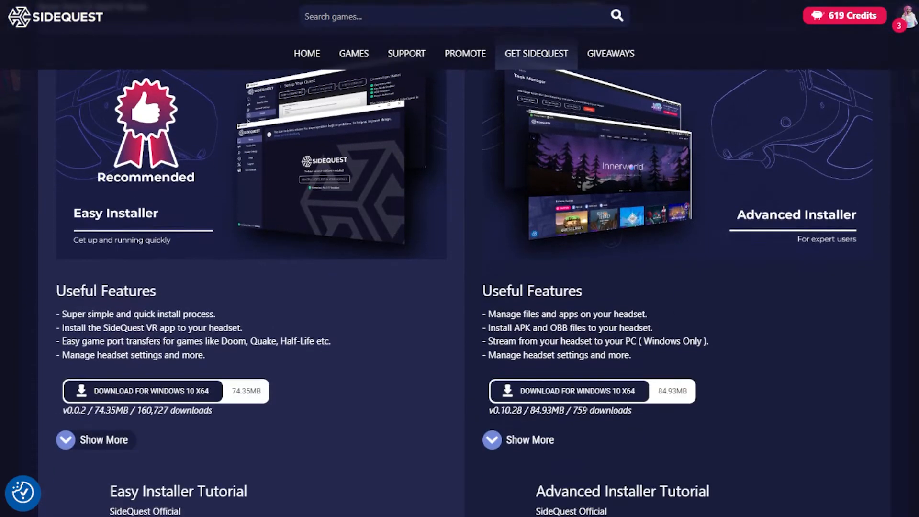
pyautogui.scroll(-3)
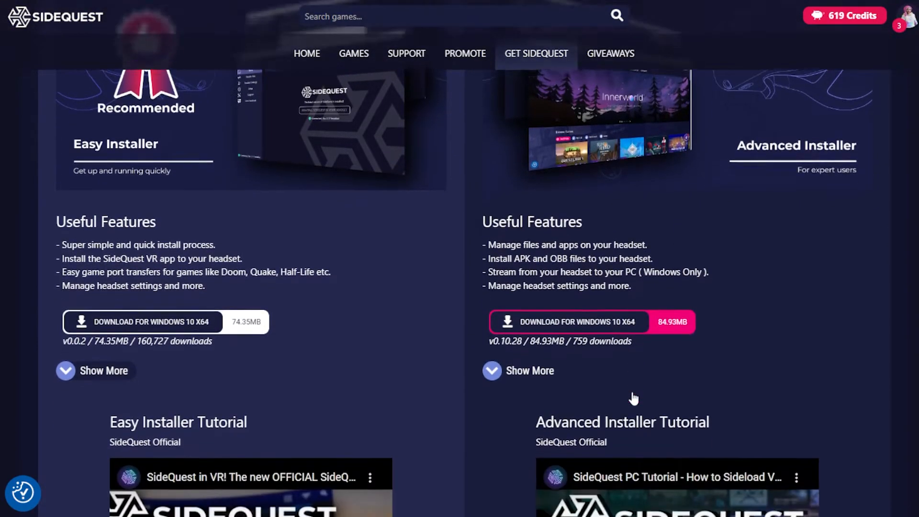
pyautogui.scroll(-3)
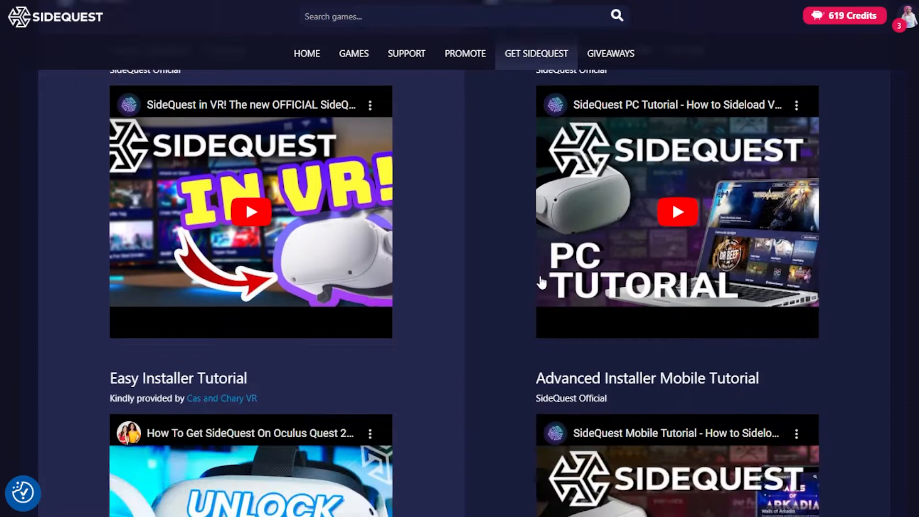
pyautogui.scroll(-3)
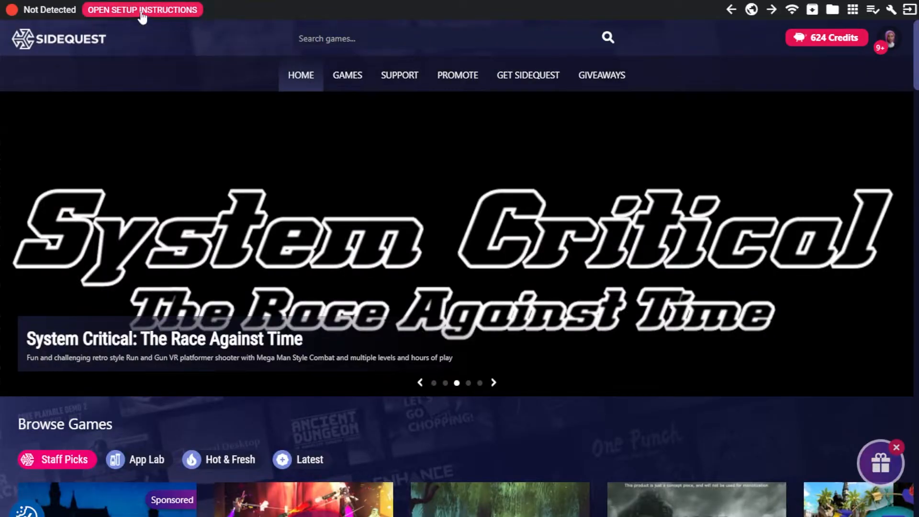
pyautogui.click(141, 10)
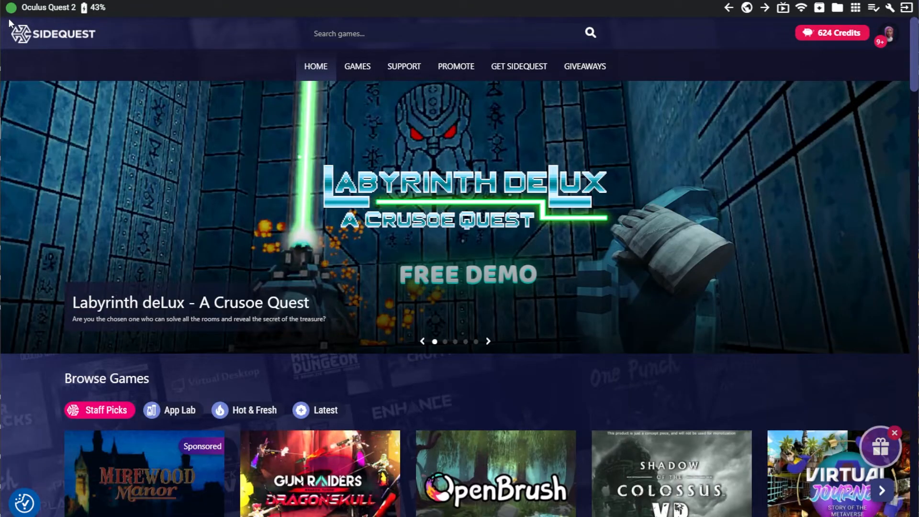
pyautogui.moveTo(350, 79)
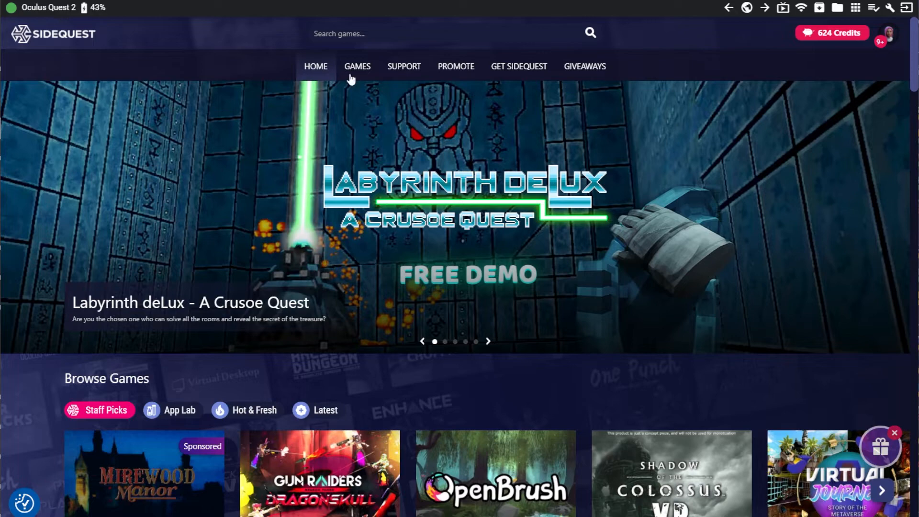
pyautogui.moveTo(783, 15)
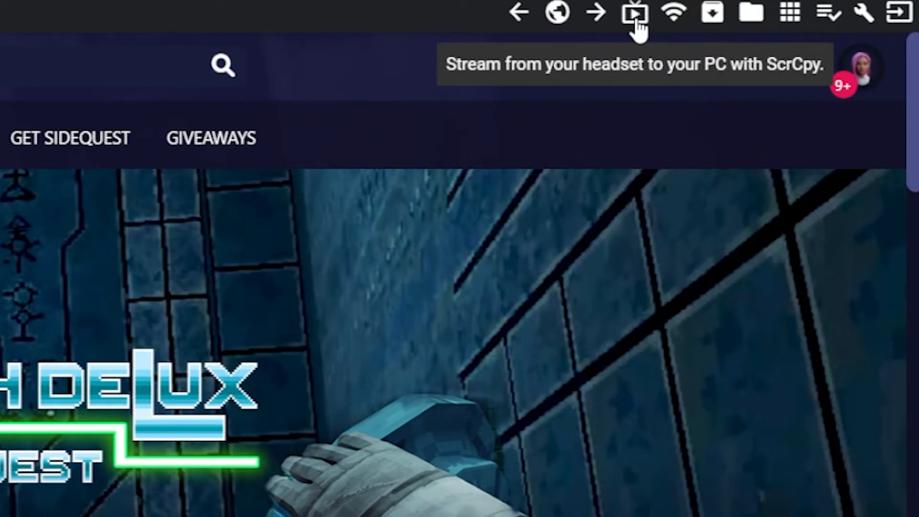
# Step: Apply the QUEST 2 CROP stream option and start streaming the headset view to a PC window
pyautogui.click(635, 11)
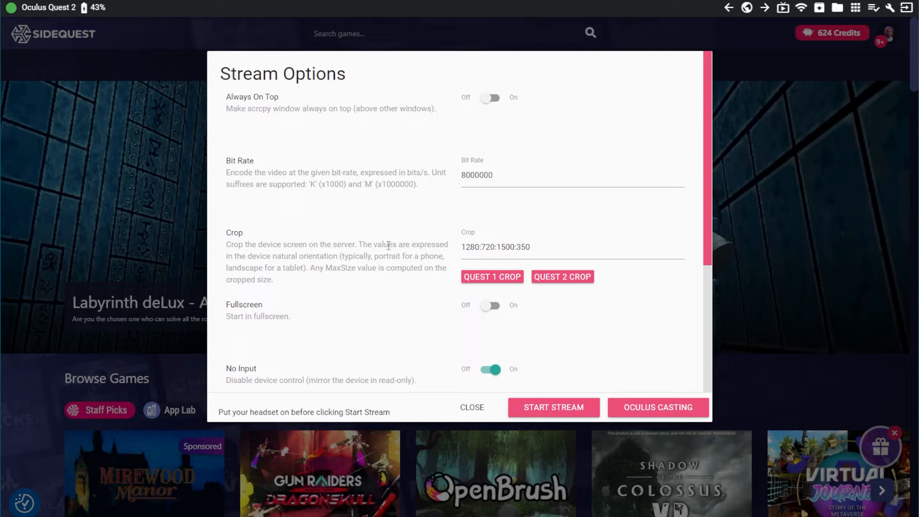
pyautogui.moveTo(284, 267)
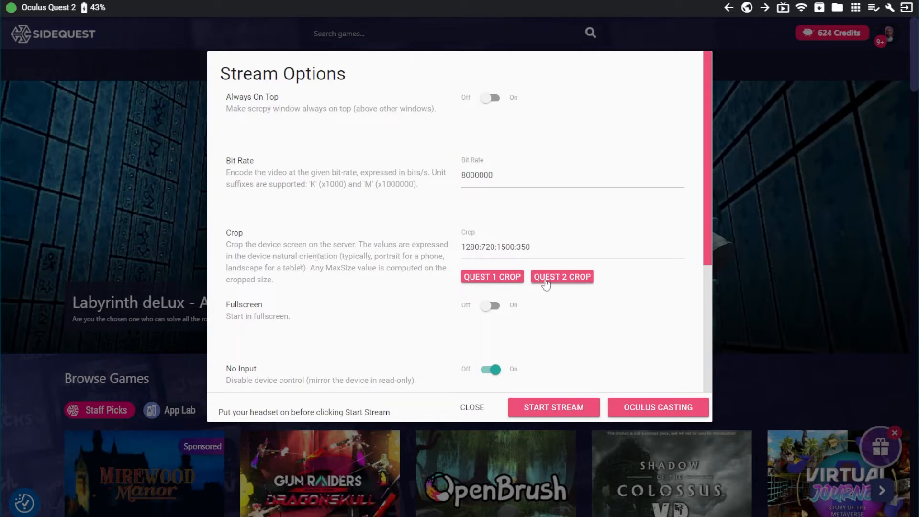
pyautogui.click(561, 277)
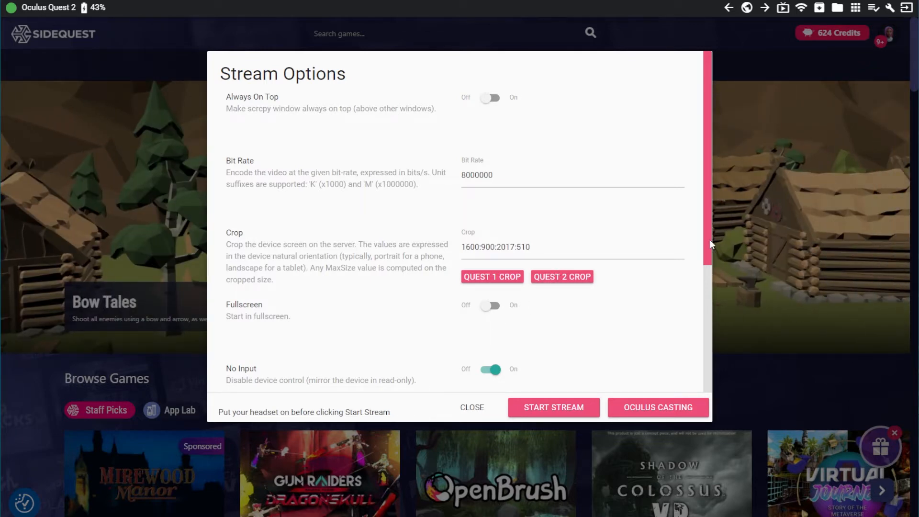
pyautogui.scroll(-3)
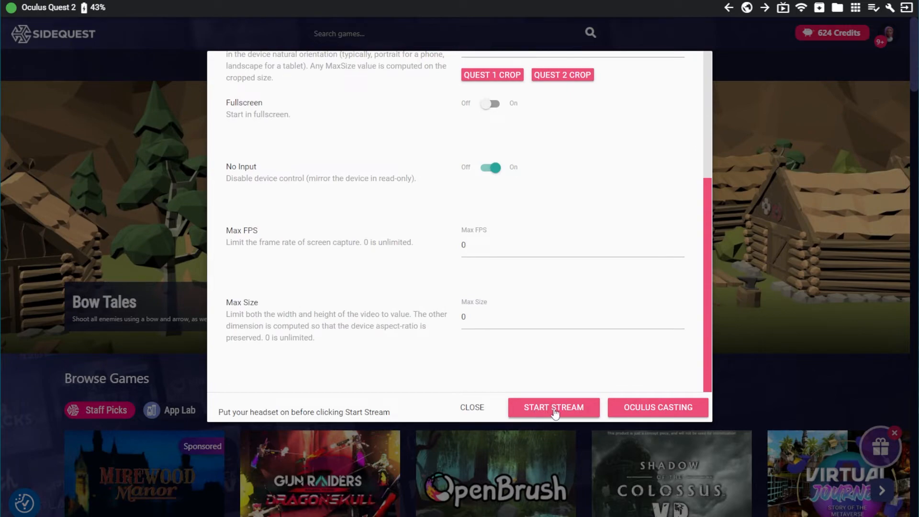
pyautogui.click(552, 407)
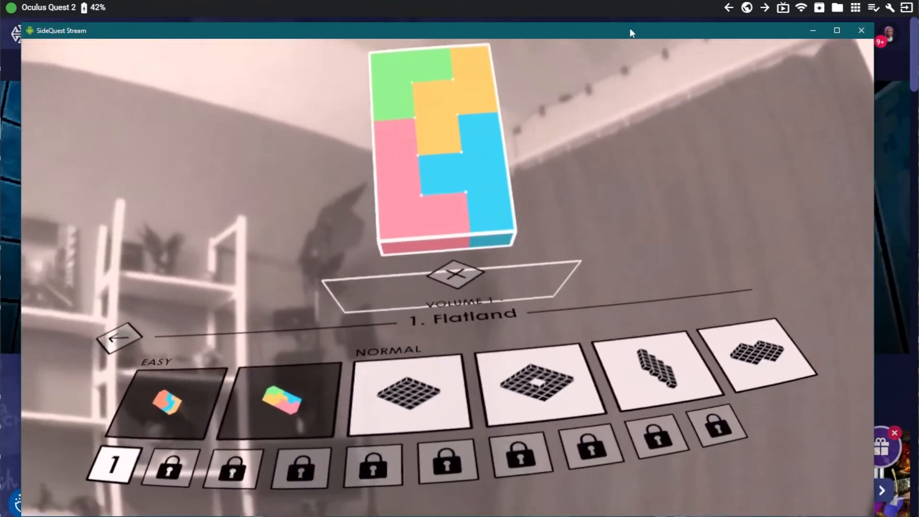